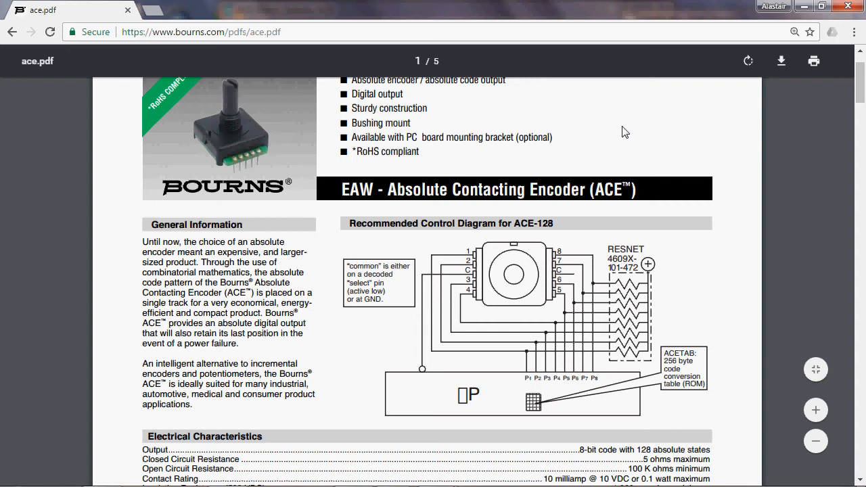
pyautogui.moveTo(571, 134)
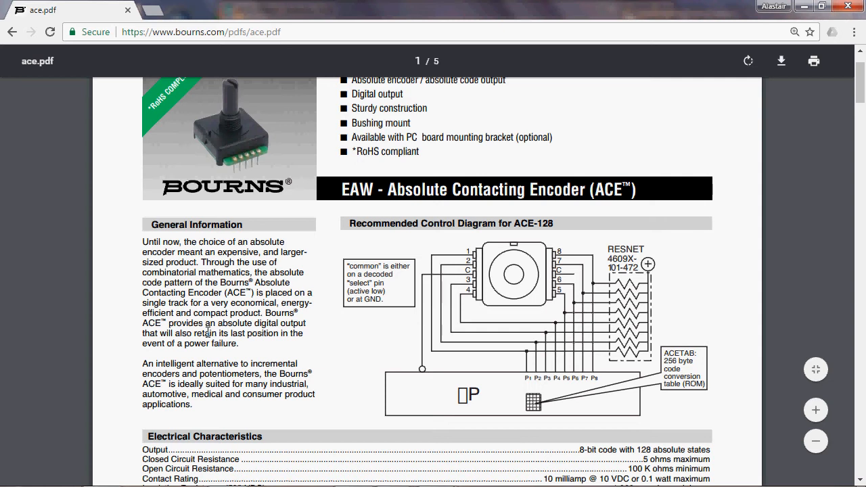
pyautogui.moveTo(238, 363)
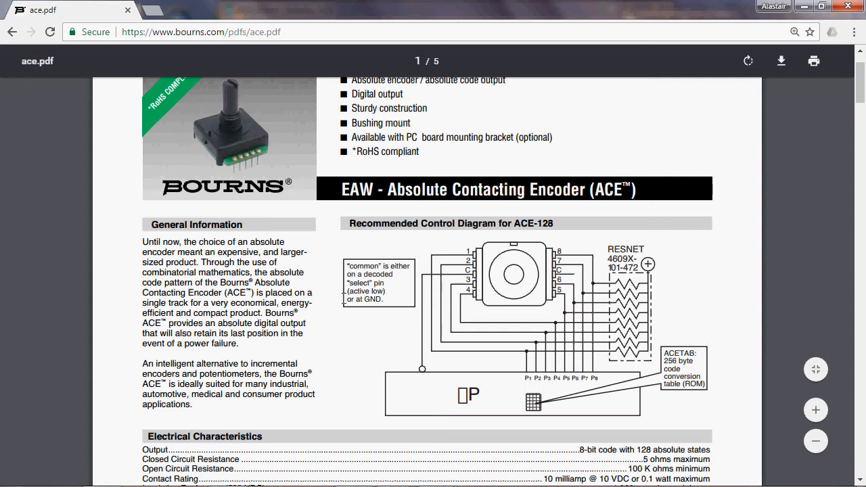
pyautogui.moveTo(334, 311)
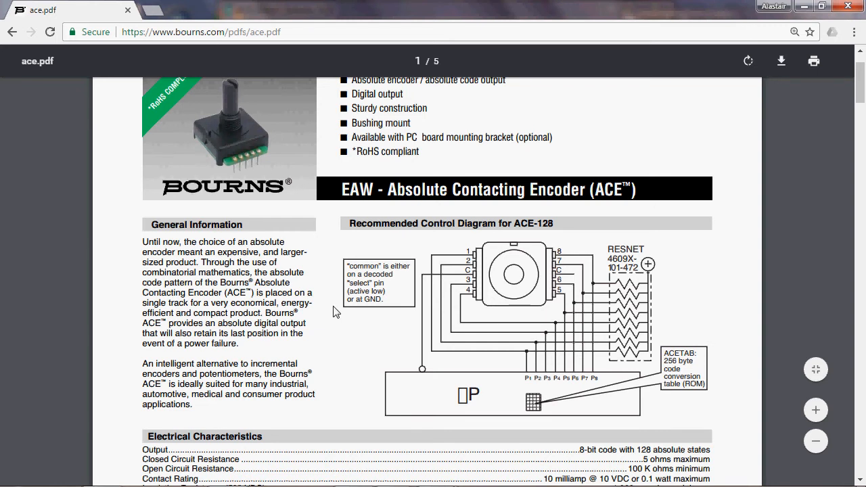
pyautogui.moveTo(499, 311)
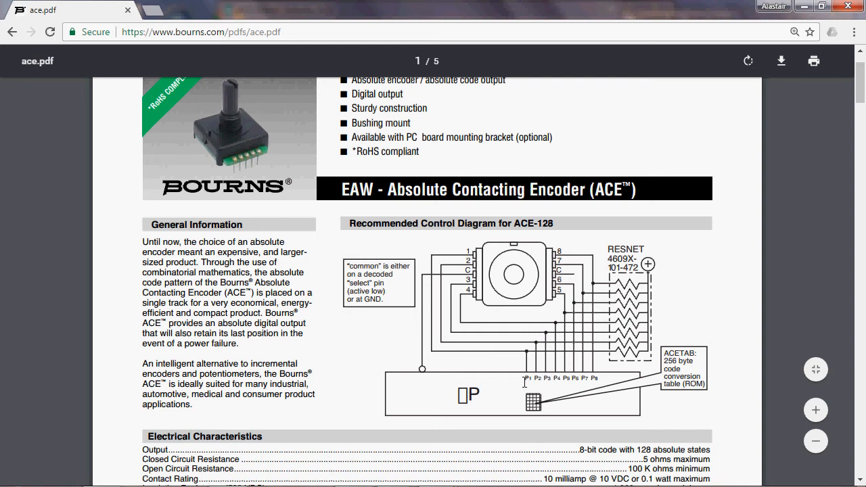
pyautogui.moveTo(428, 401)
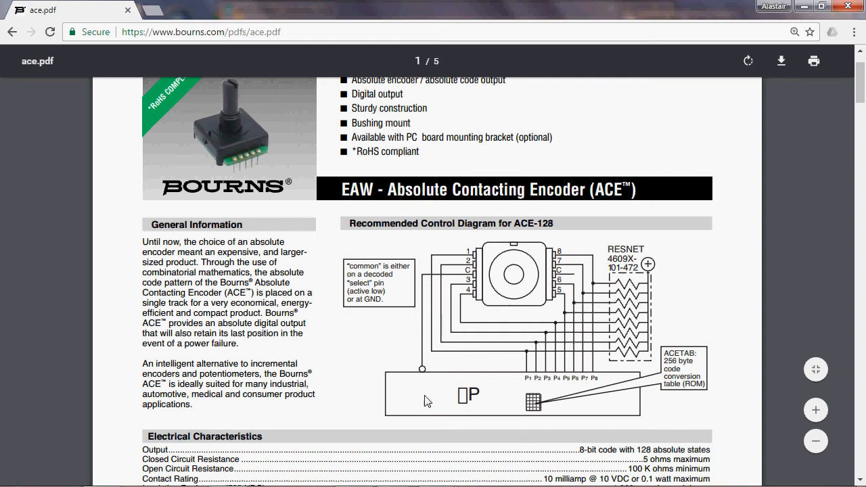
pyautogui.moveTo(440, 385)
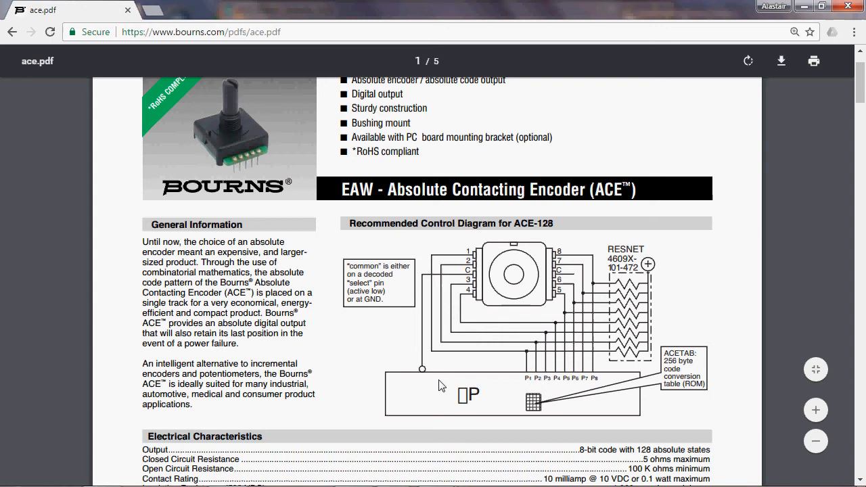
pyautogui.moveTo(474, 357)
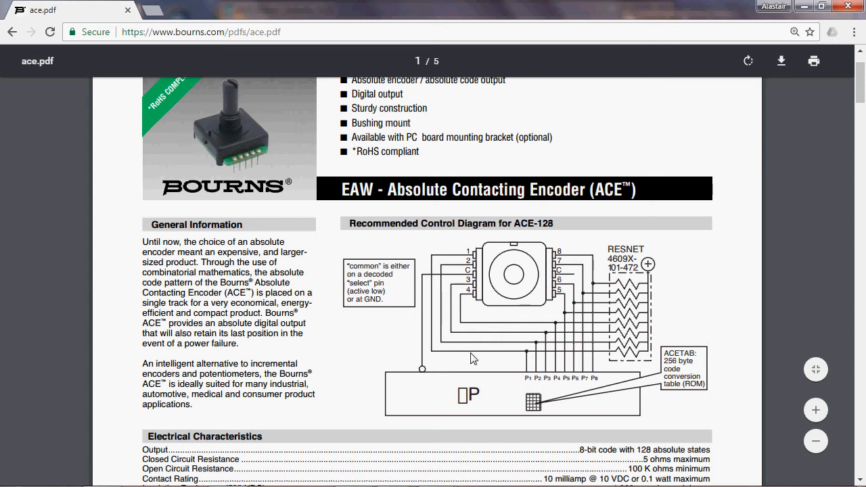
pyautogui.moveTo(534, 412)
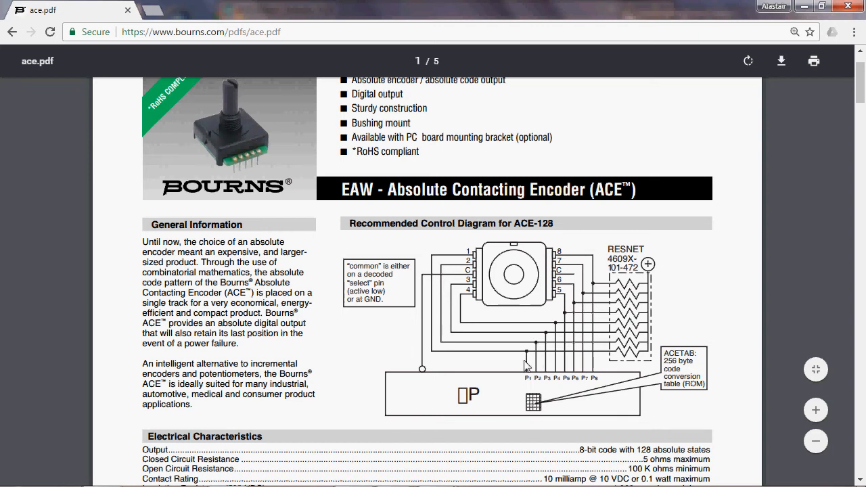
pyautogui.moveTo(479, 319)
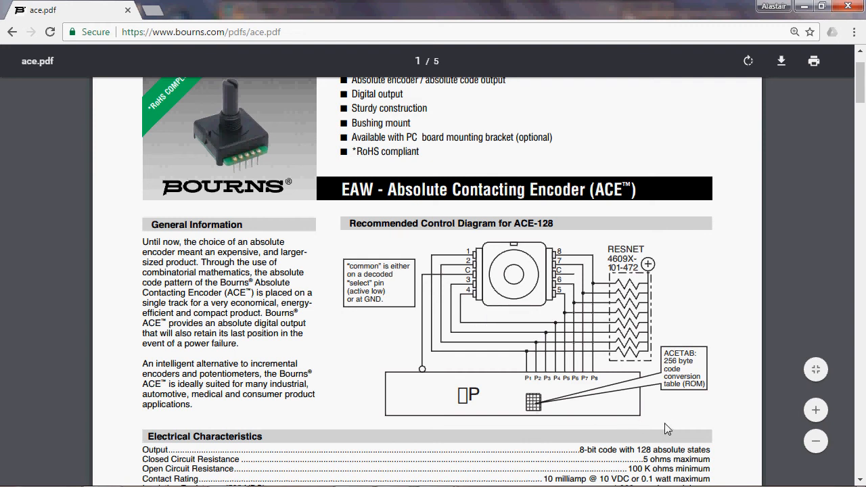
# Step: Scroll down through the ACE128test sketch past the library includes and LCD setup
pyautogui.scroll(-3)
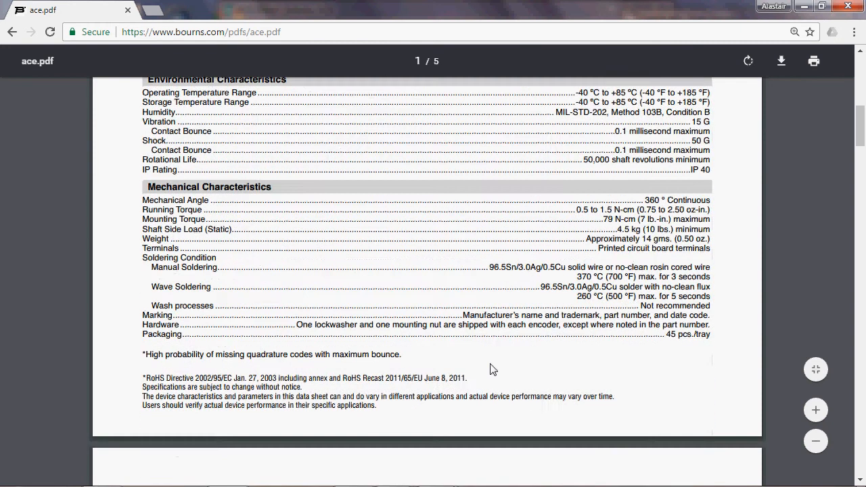
pyautogui.scroll(-3)
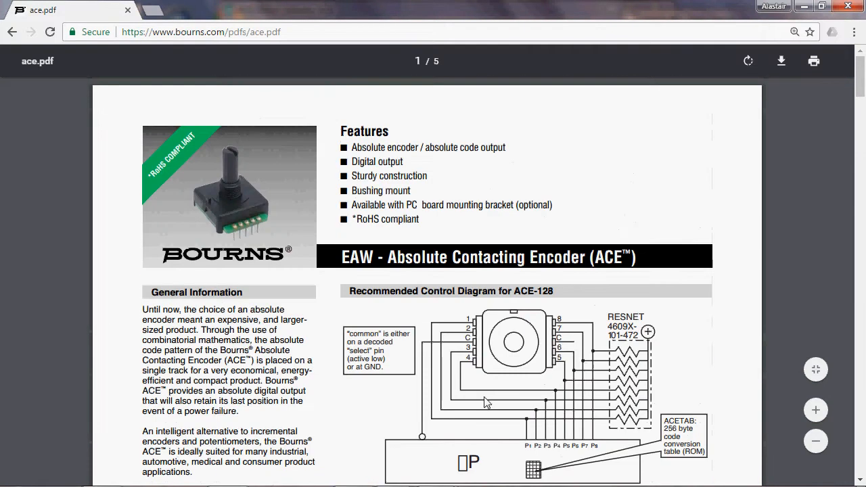
pyautogui.moveTo(430, 314)
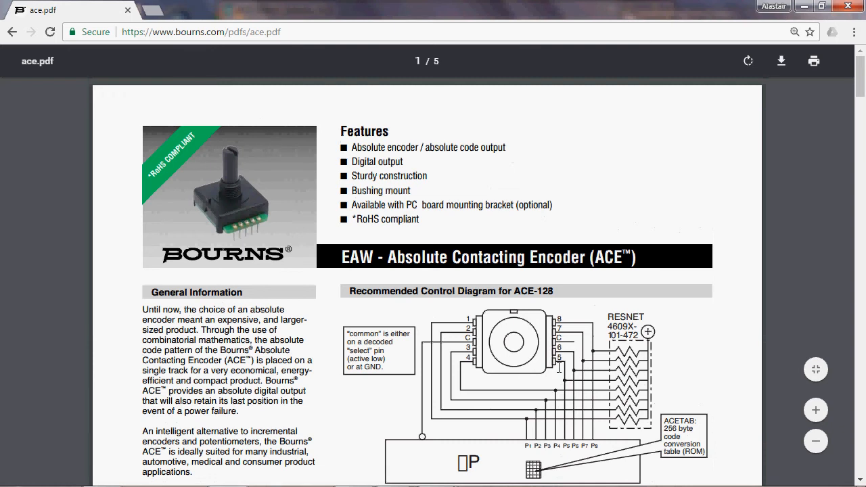
pyautogui.moveTo(729, 107)
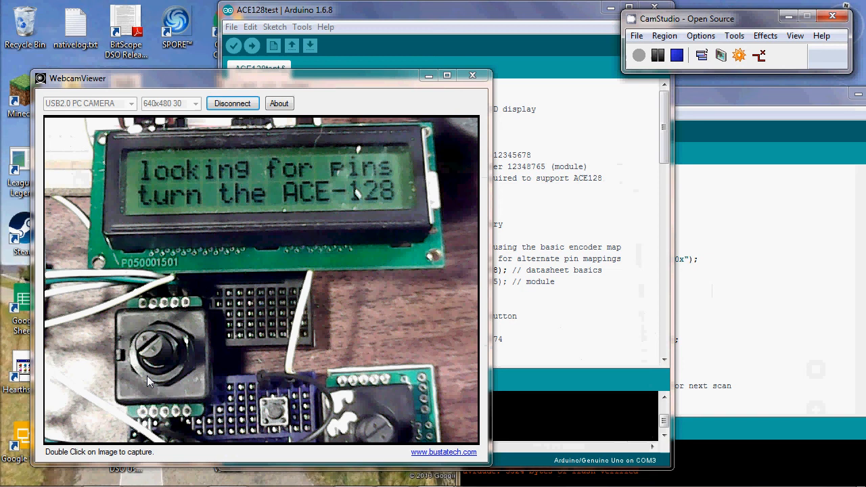
pyautogui.moveTo(350, 186)
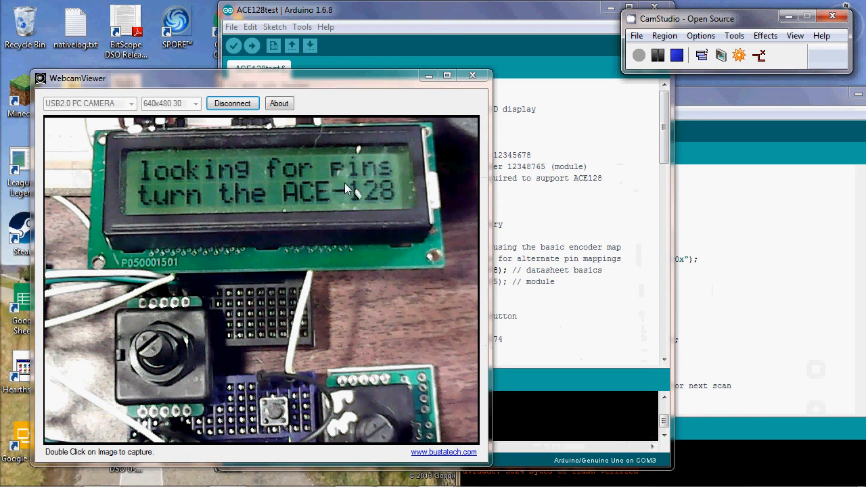
pyautogui.moveTo(123, 329)
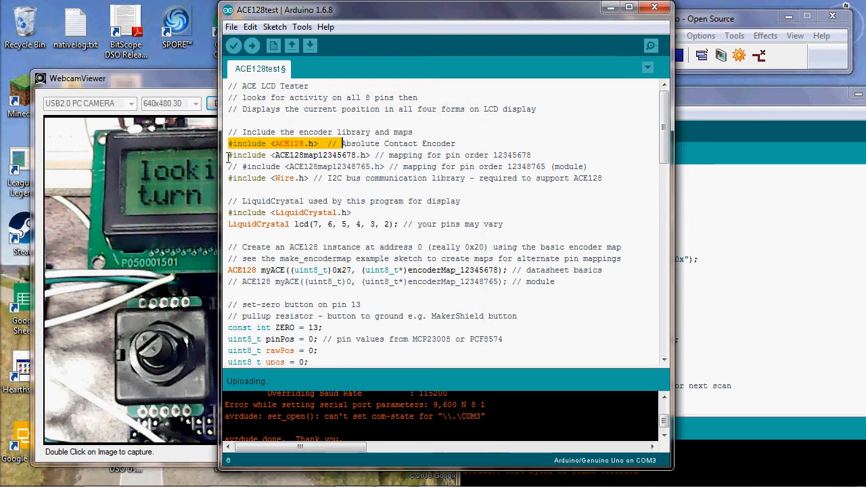
pyautogui.click(311, 155)
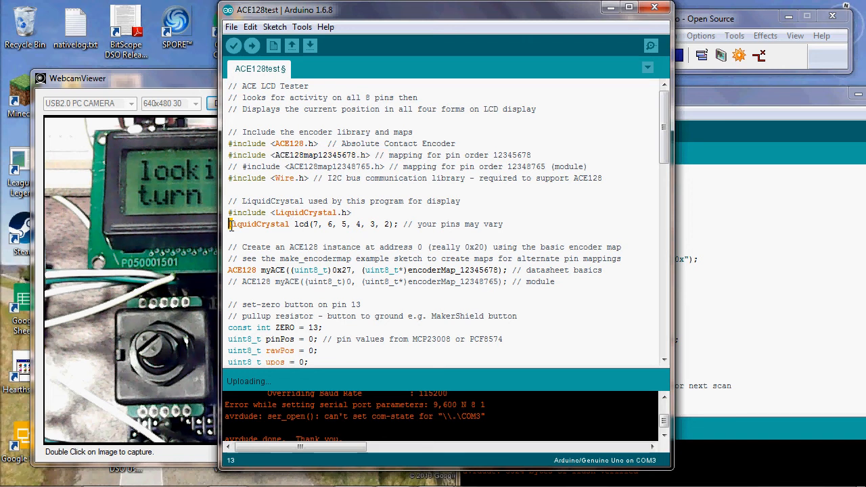
pyautogui.doubleClick(287, 225)
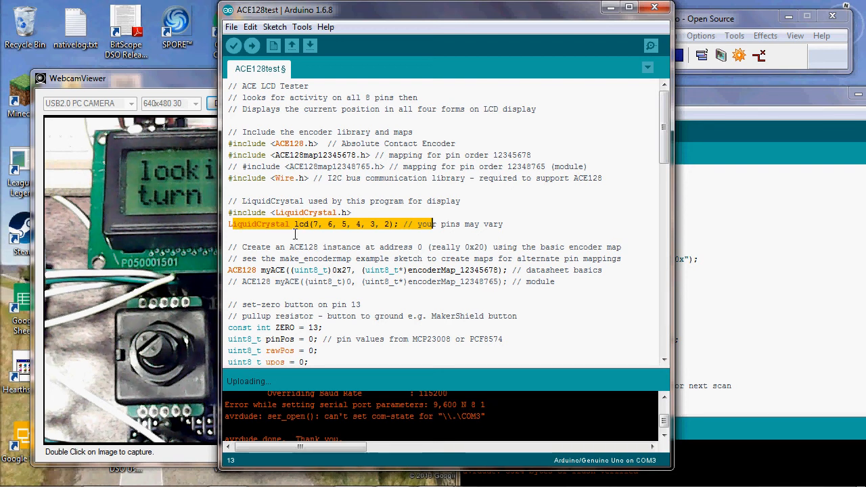
pyautogui.moveTo(409, 225)
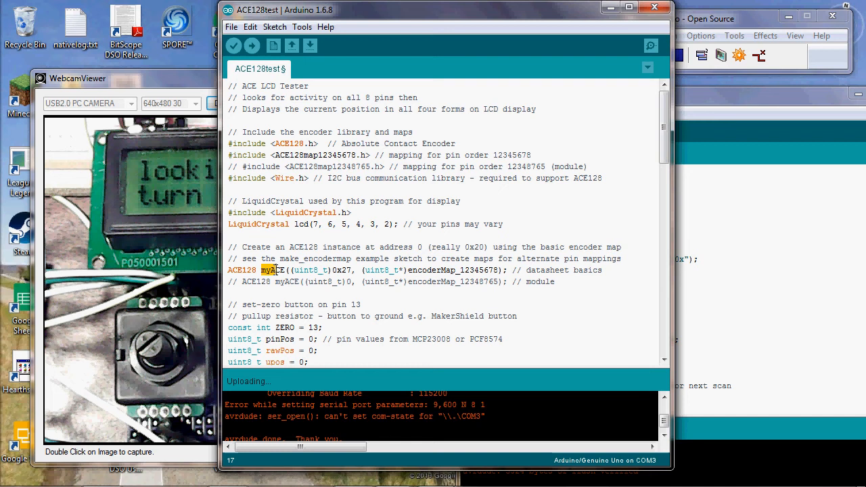
pyautogui.doubleClick(275, 270)
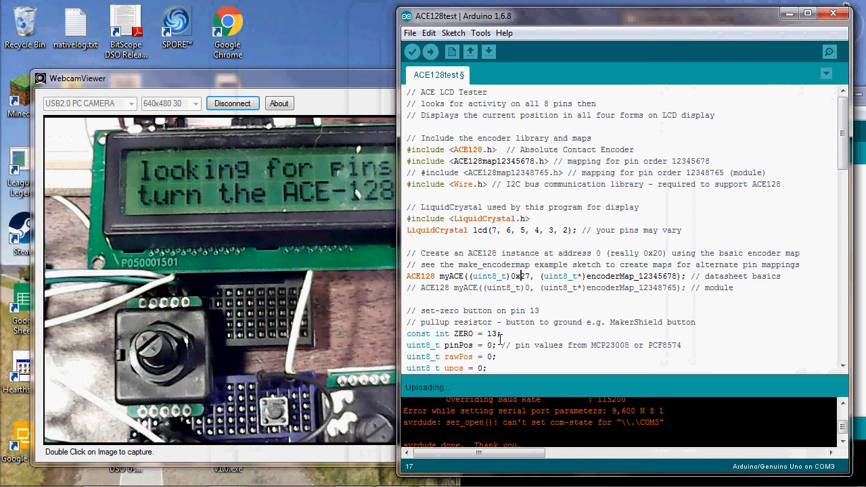
pyautogui.moveTo(309, 133)
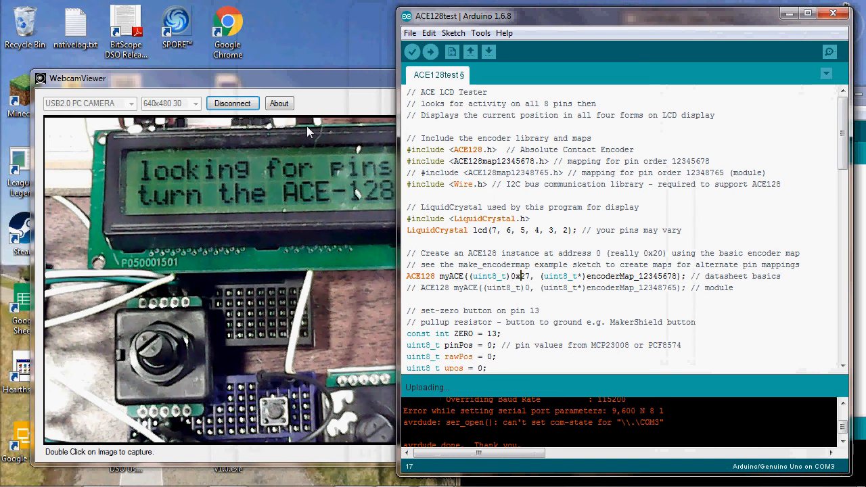